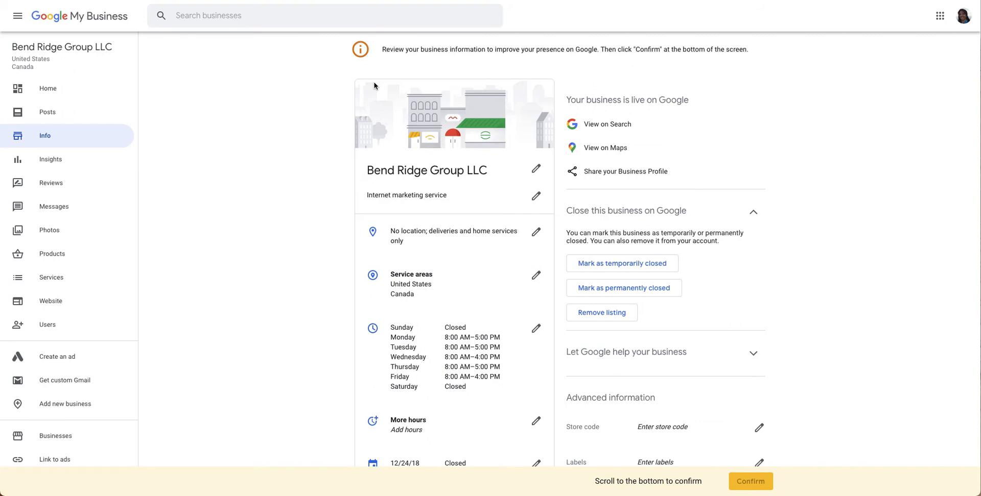
mouse_move(230, 160)
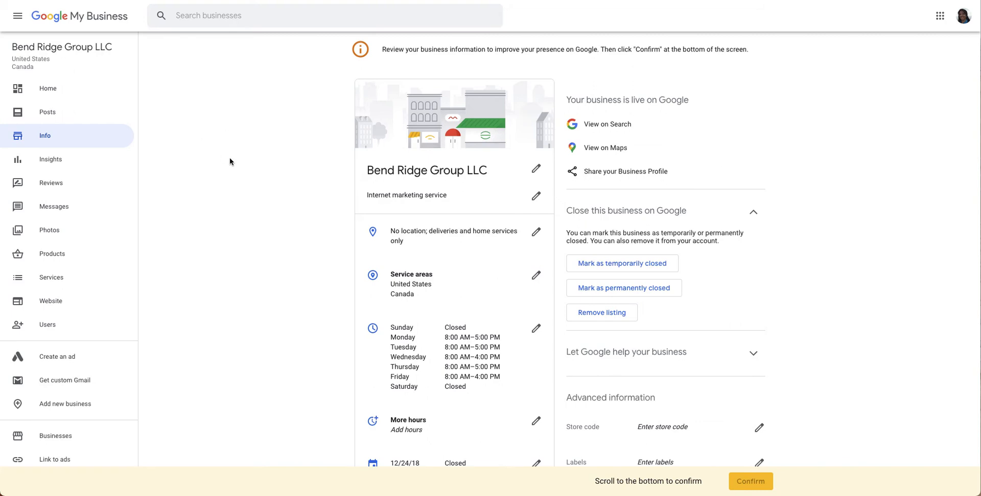
mouse_move(34, 136)
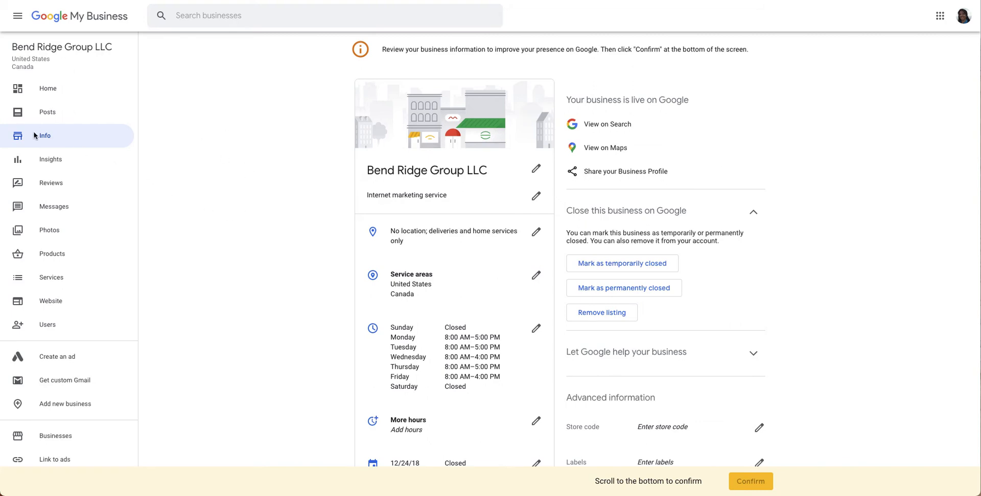
mouse_move(508, 139)
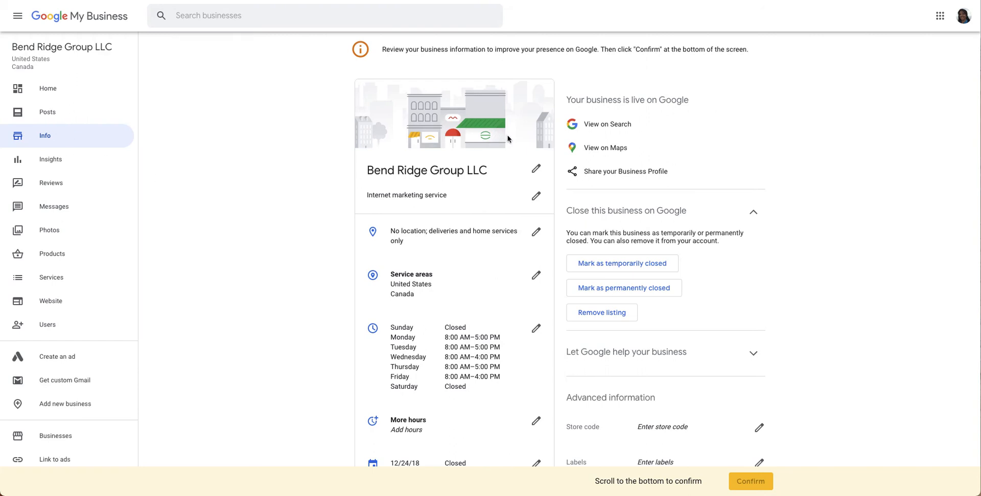
mouse_move(623, 138)
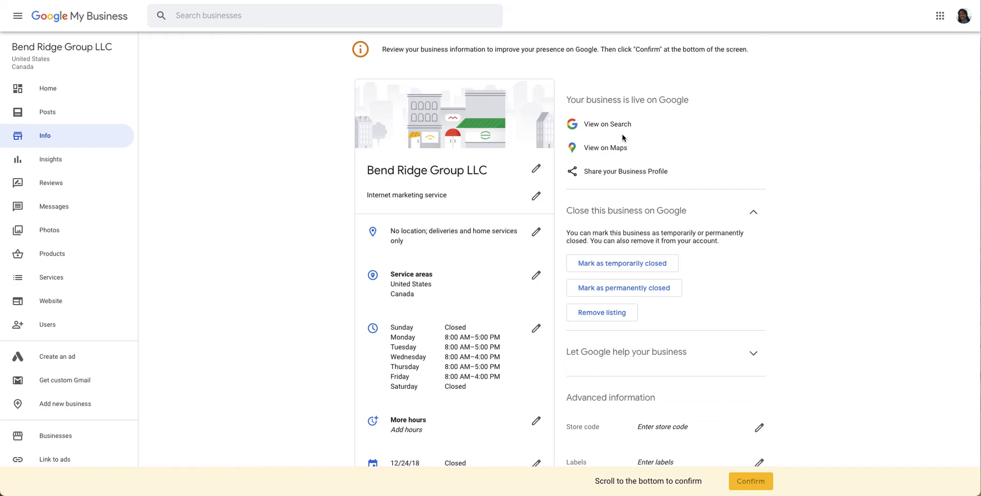
mouse_move(613, 128)
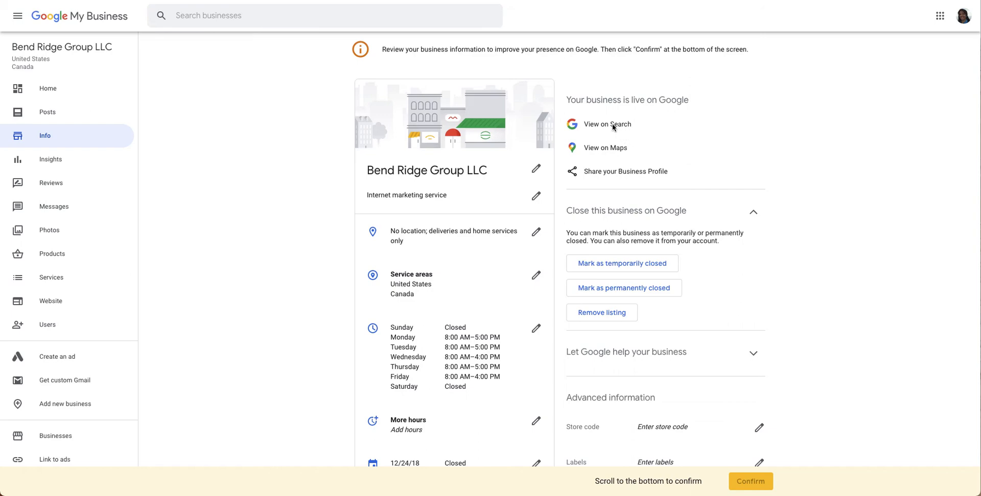
Open Bend Ridge Group LLC's Google Search panel and start a new question under Questions & answers.
click(607, 125)
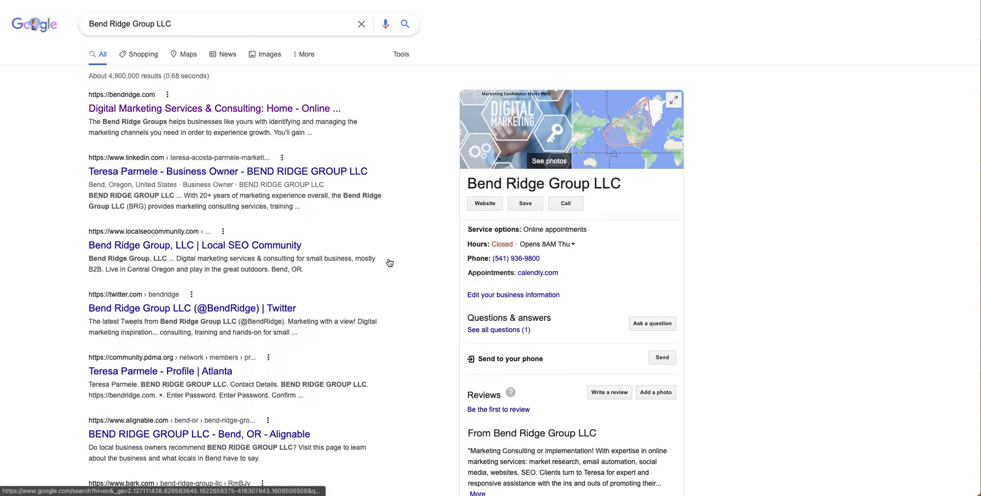
scroll(down, 3)
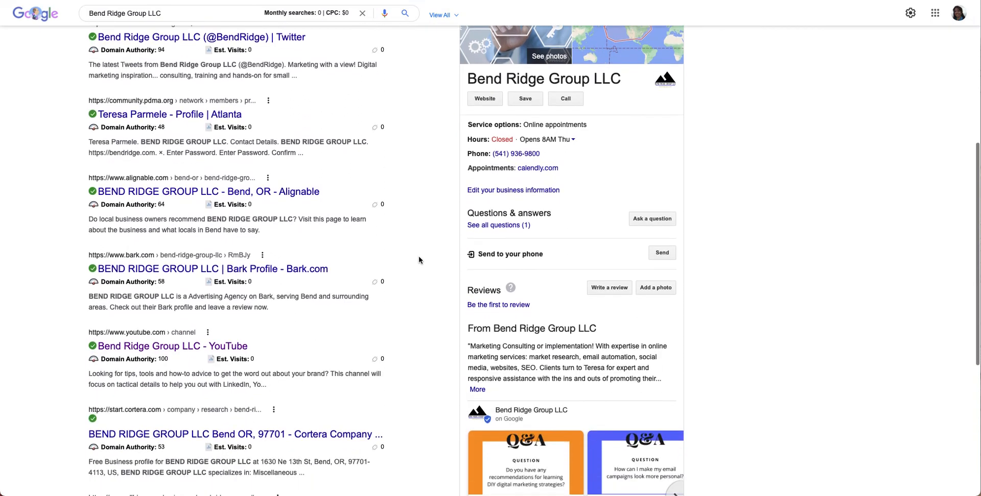
scroll(down, 3)
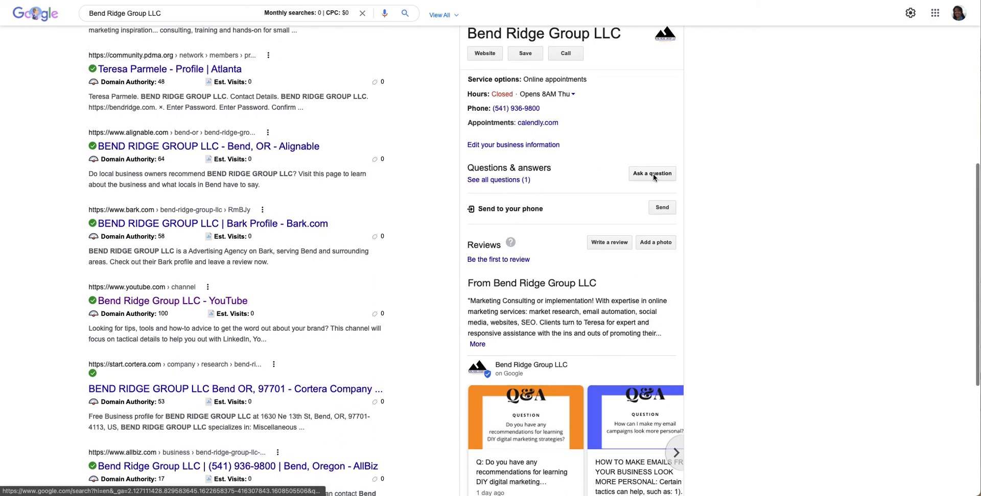
click(652, 173)
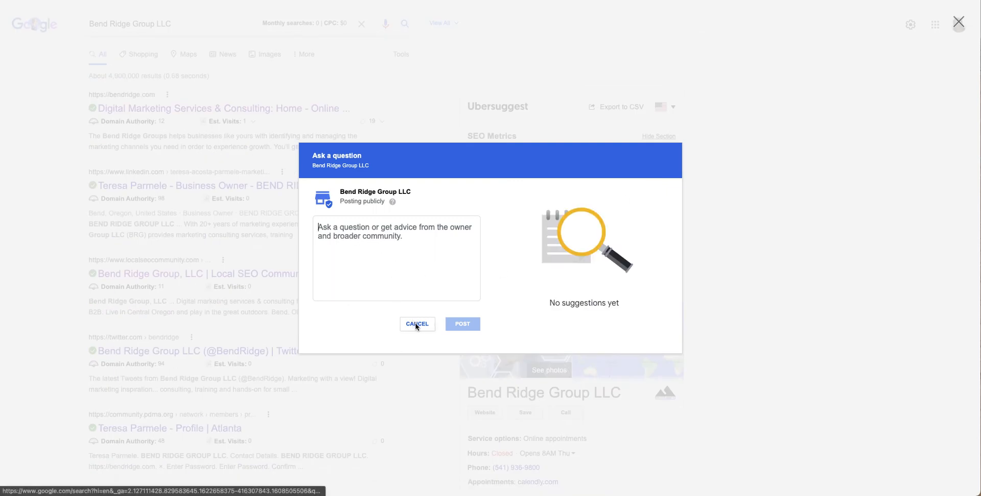
click(417, 324)
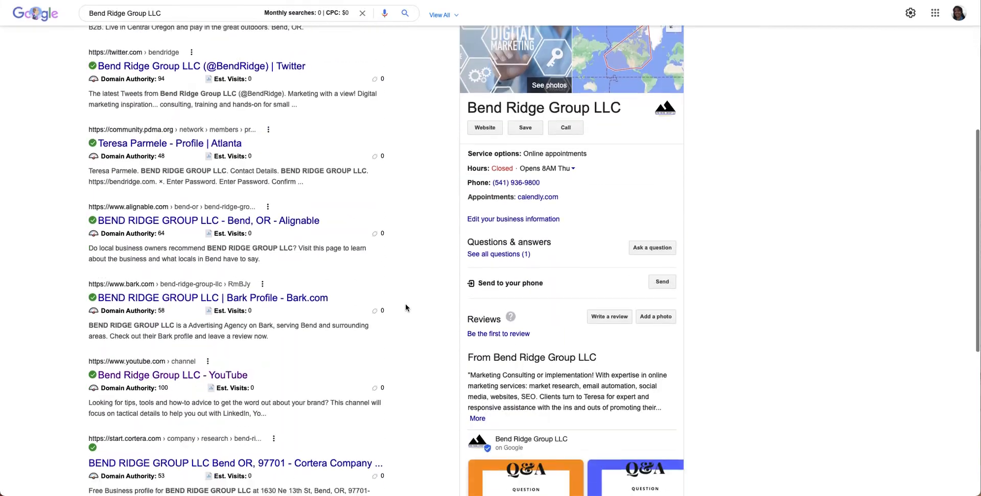
click(498, 254)
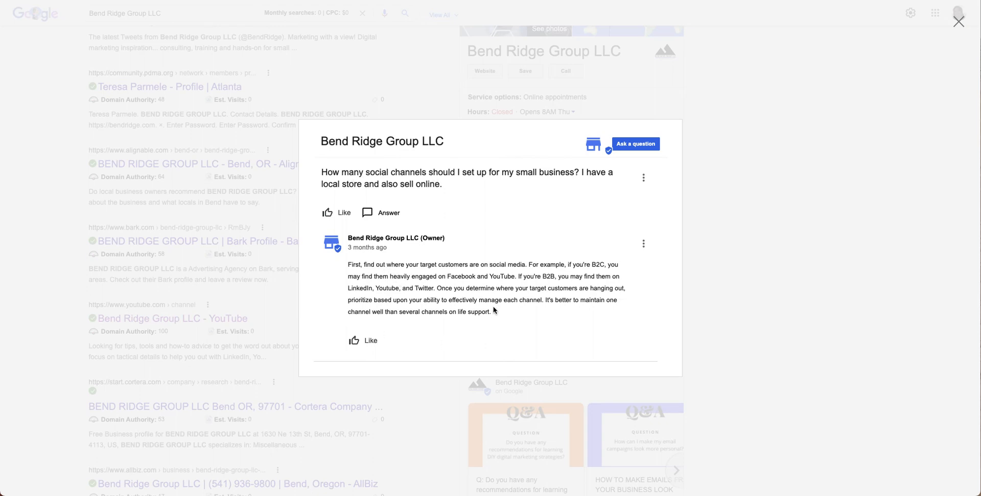
mouse_move(509, 307)
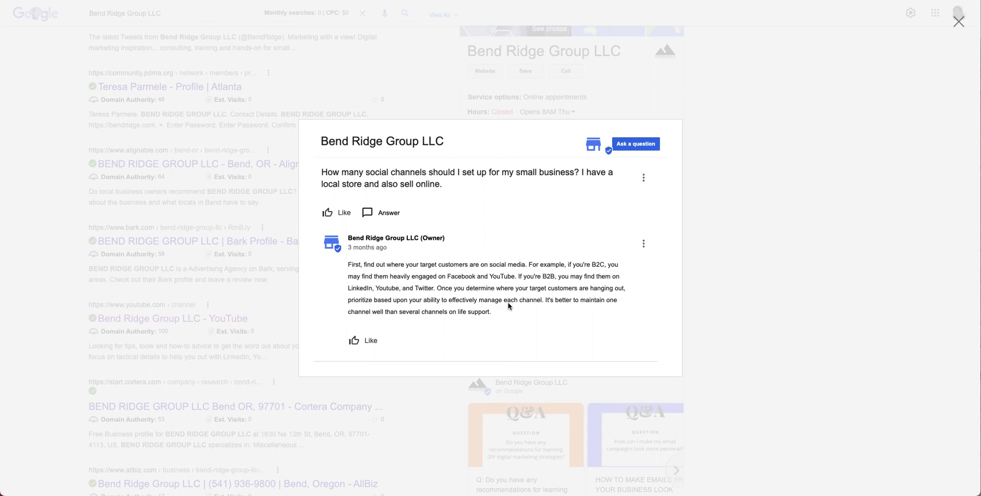
mouse_move(619, 185)
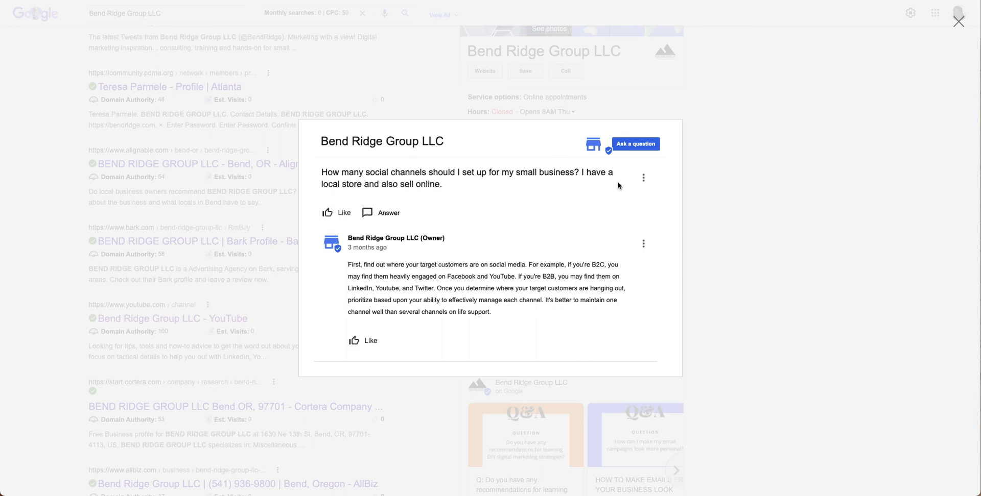
click(636, 144)
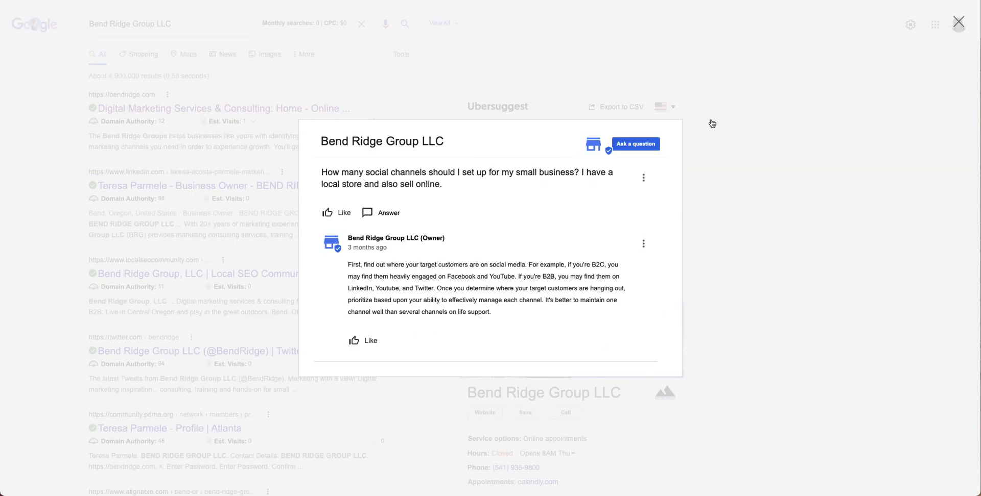
click(957, 22)
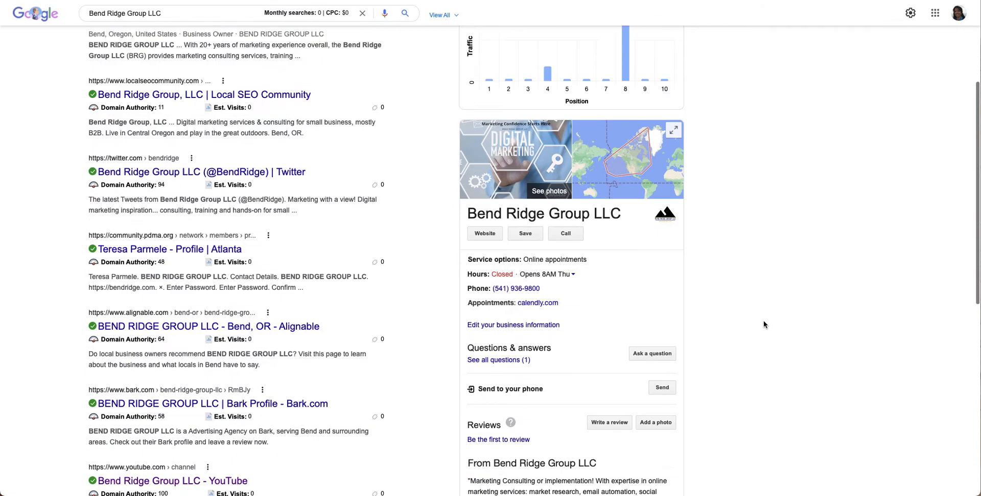
scroll(down, 3)
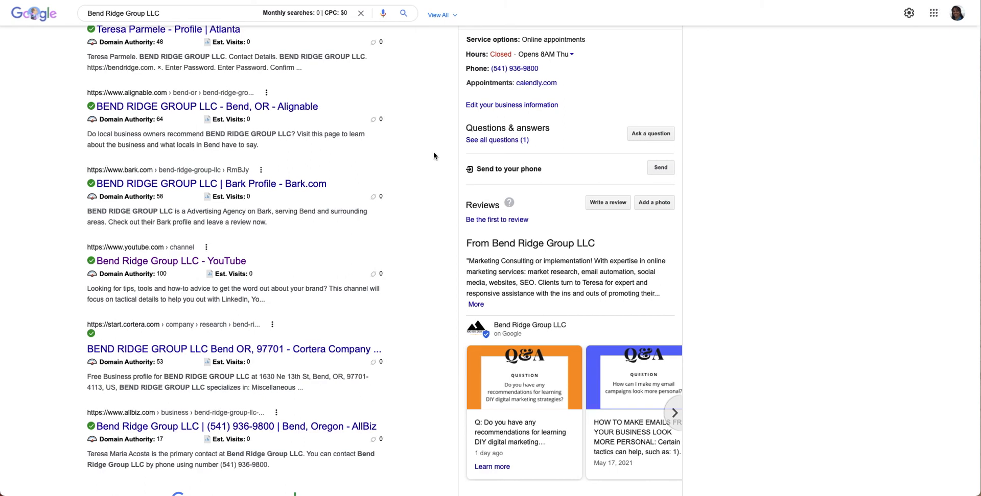
scroll(up, 3)
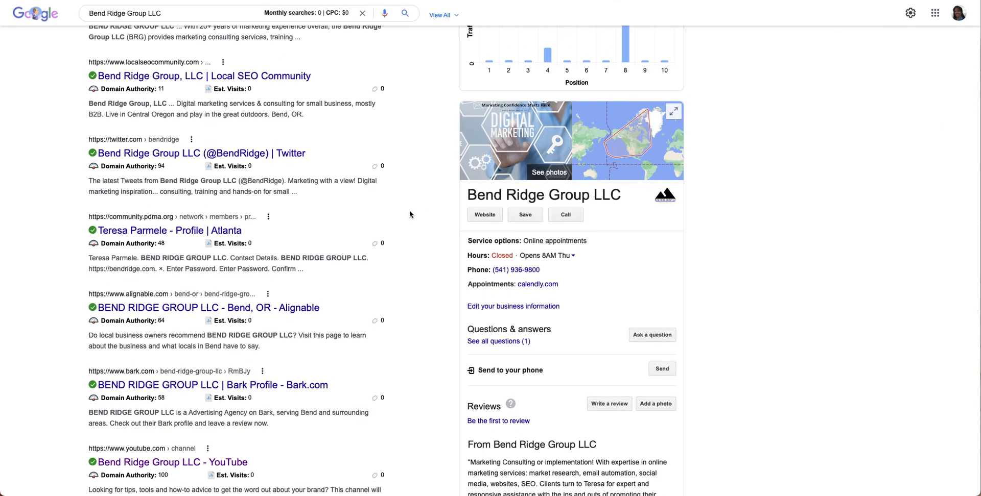
mouse_move(424, 327)
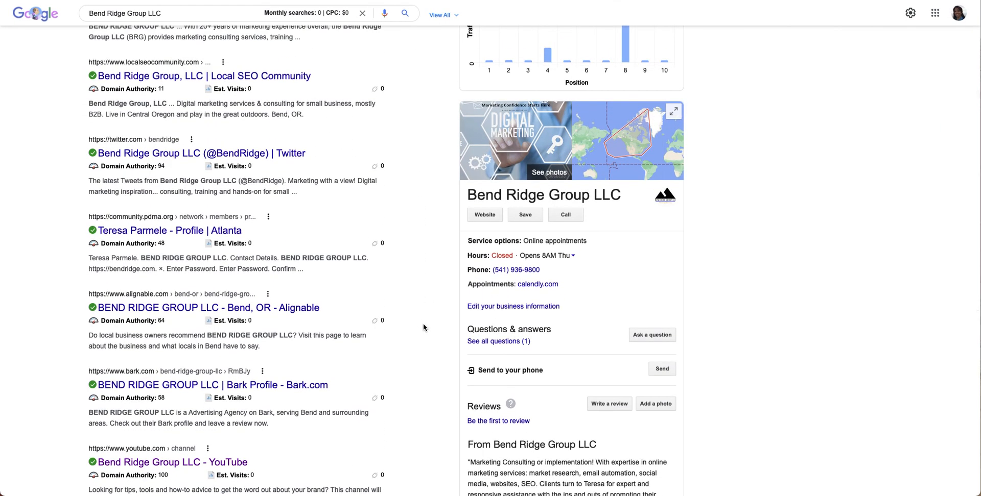